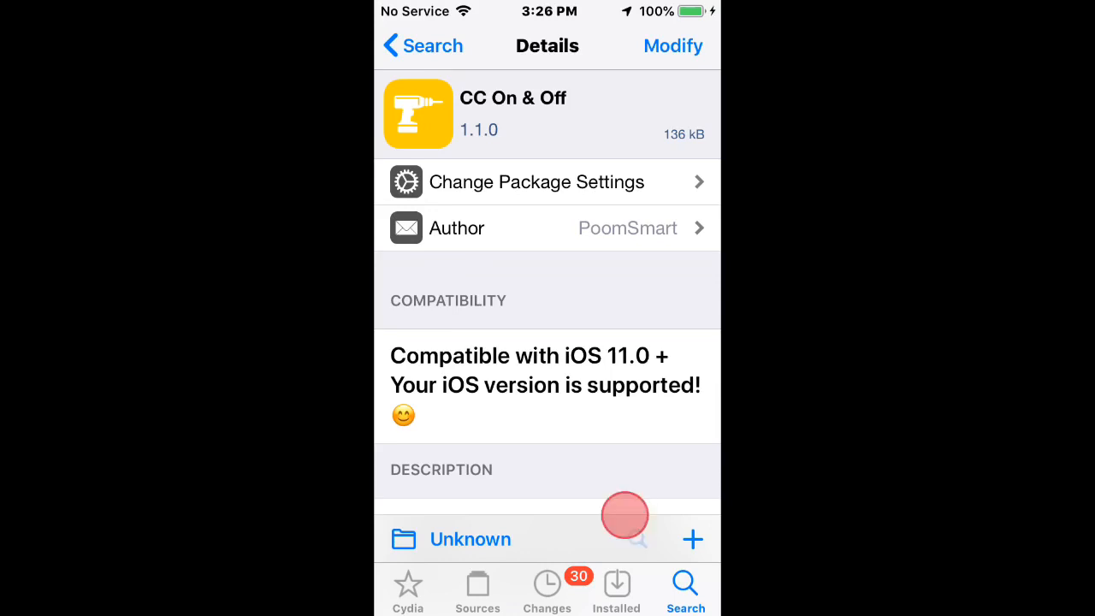
scroll(down, 3)
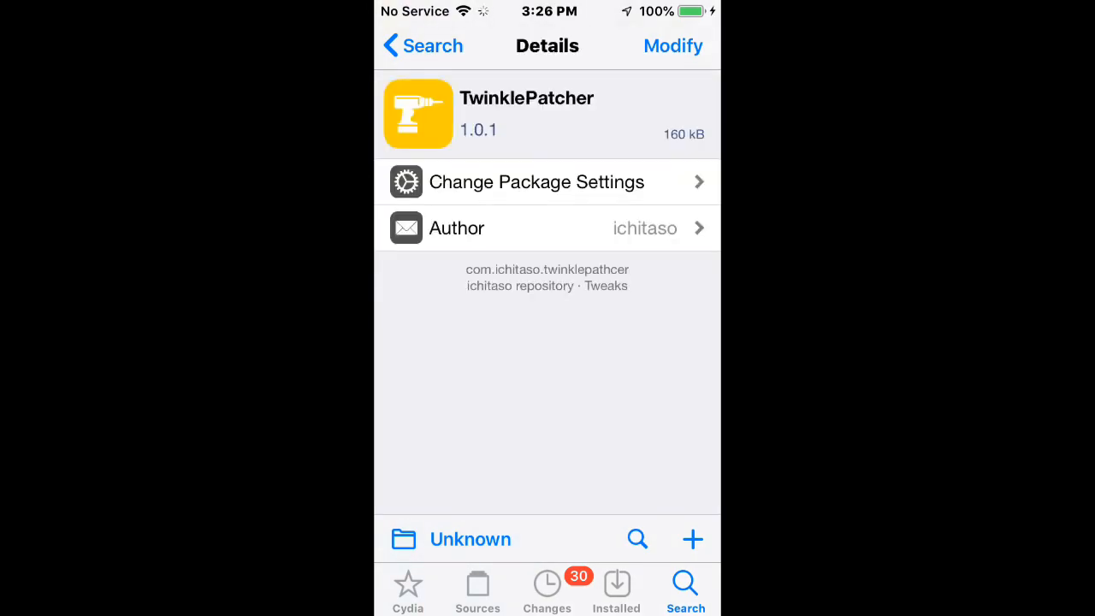
scroll(down, 3)
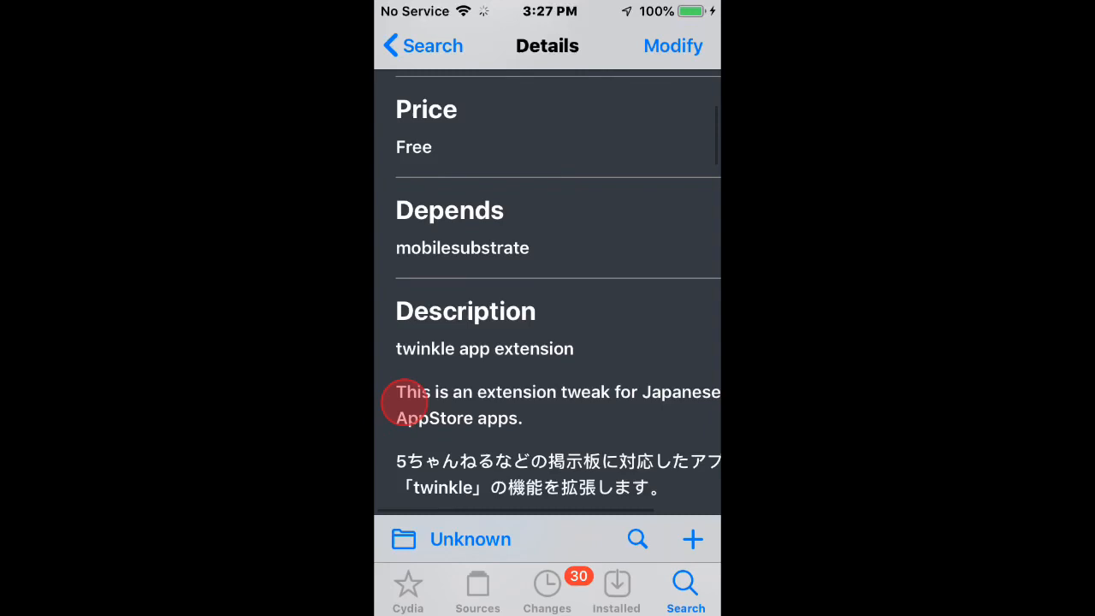
scroll(down, 3)
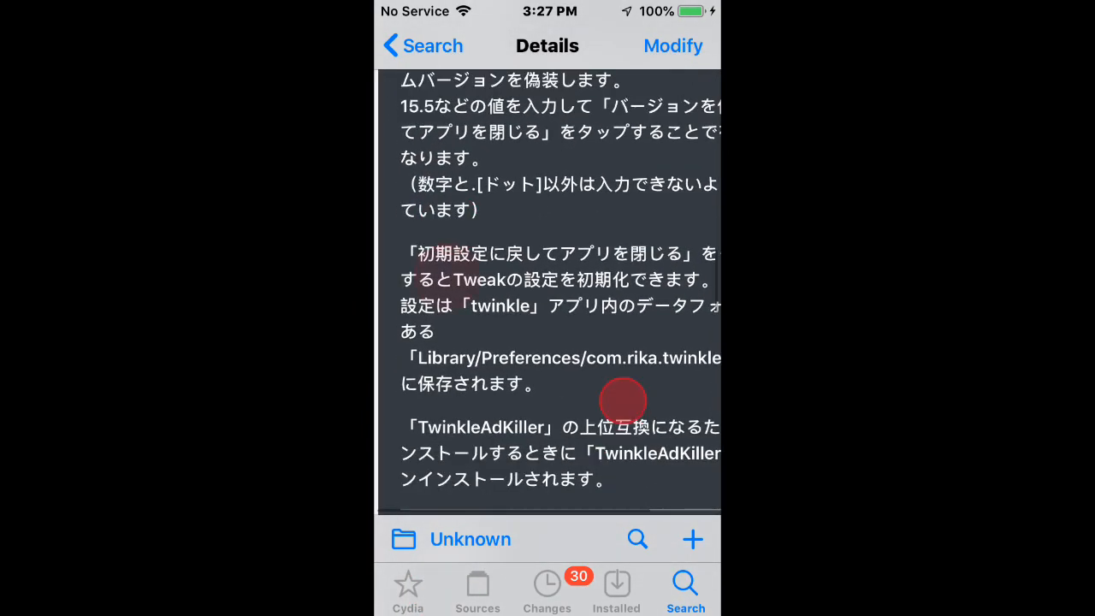
scroll(down, 3)
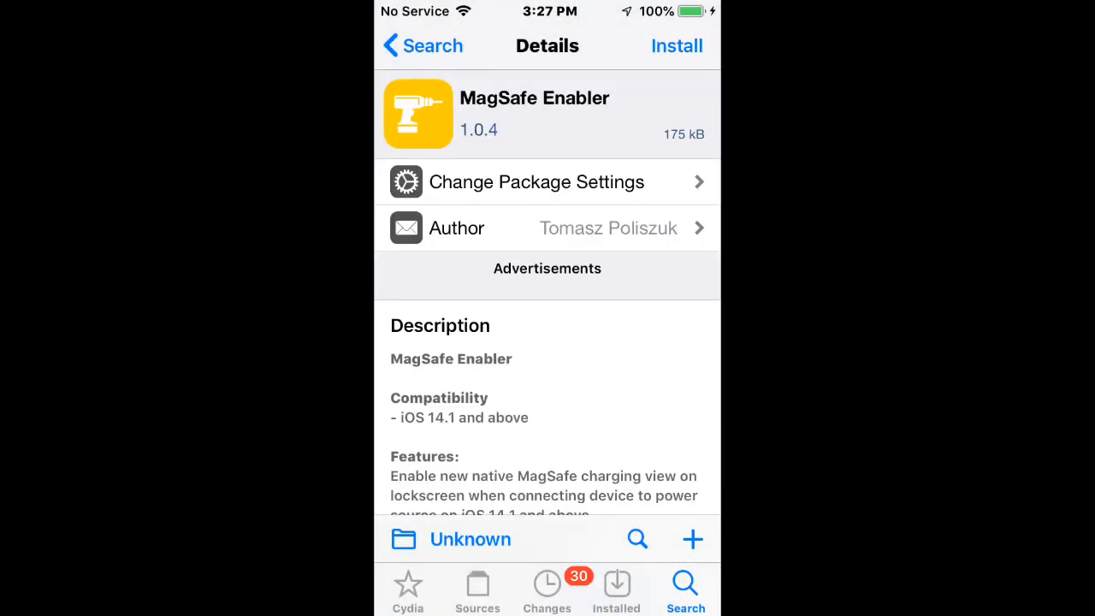
scroll(down, 3)
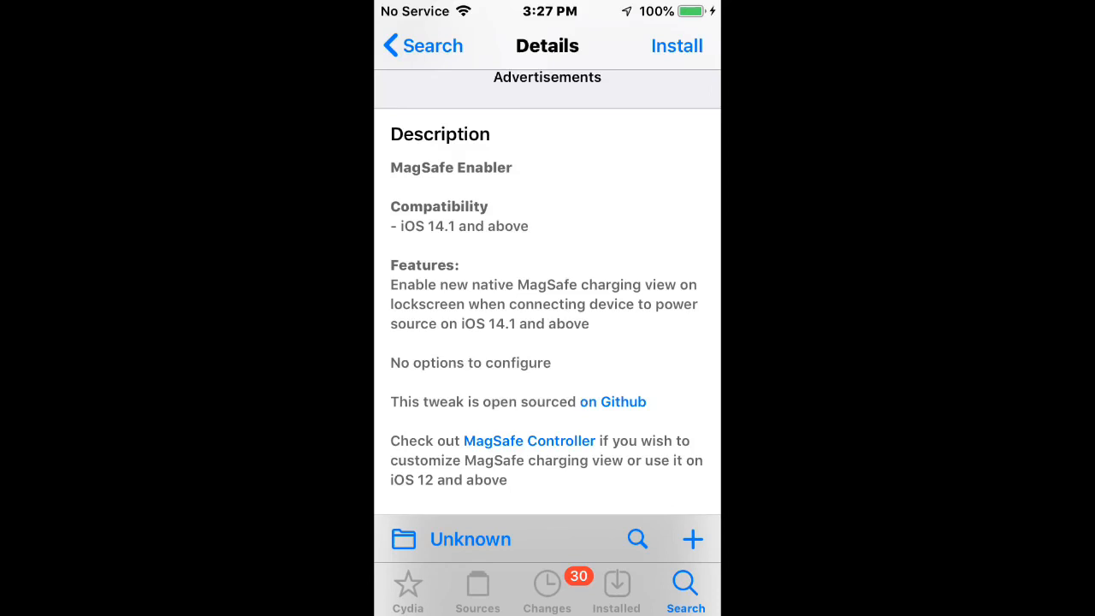
scroll(down, 3)
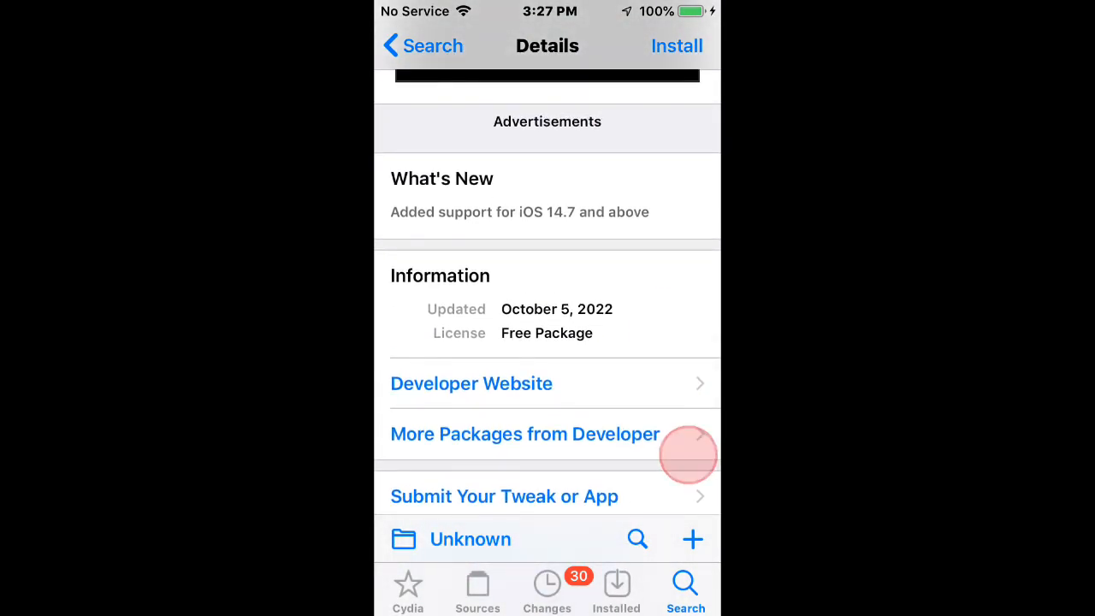
scroll(down, 3)
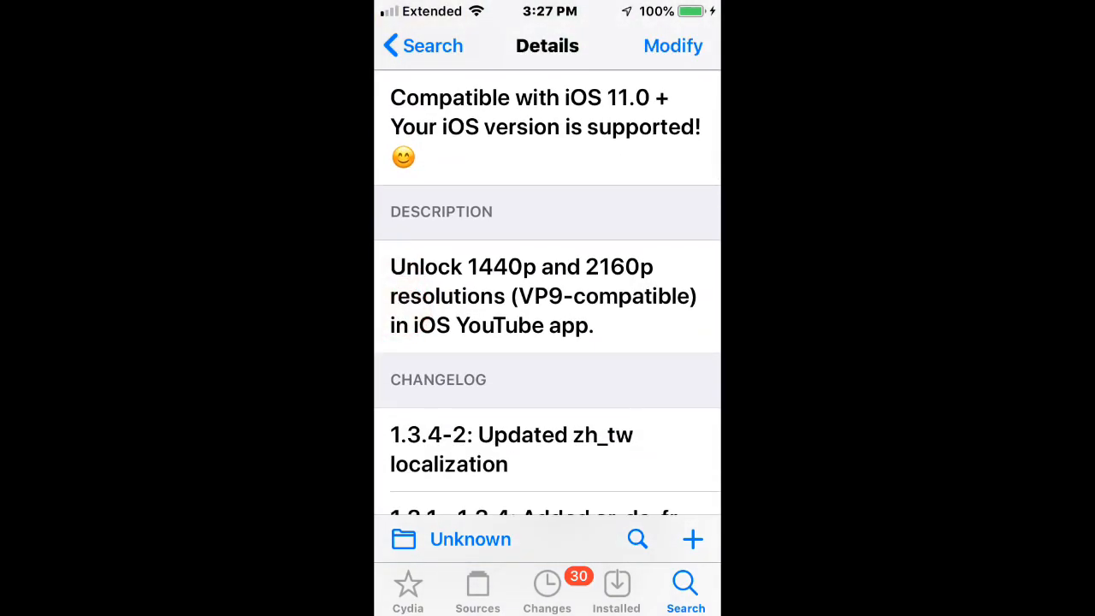
scroll(down, 3)
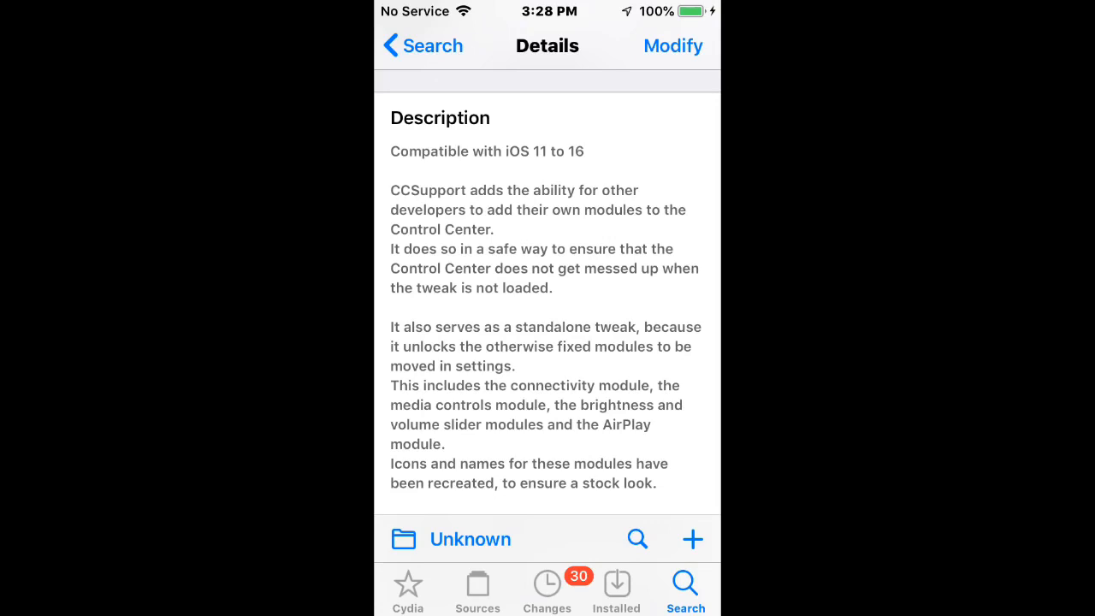
scroll(down, 3)
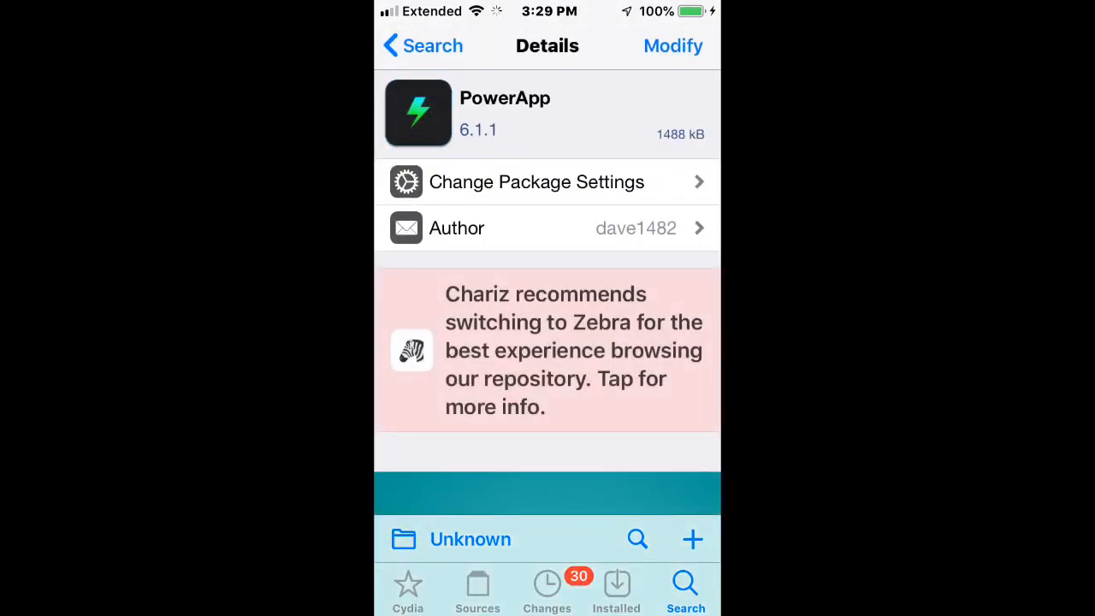
scroll(down, 3)
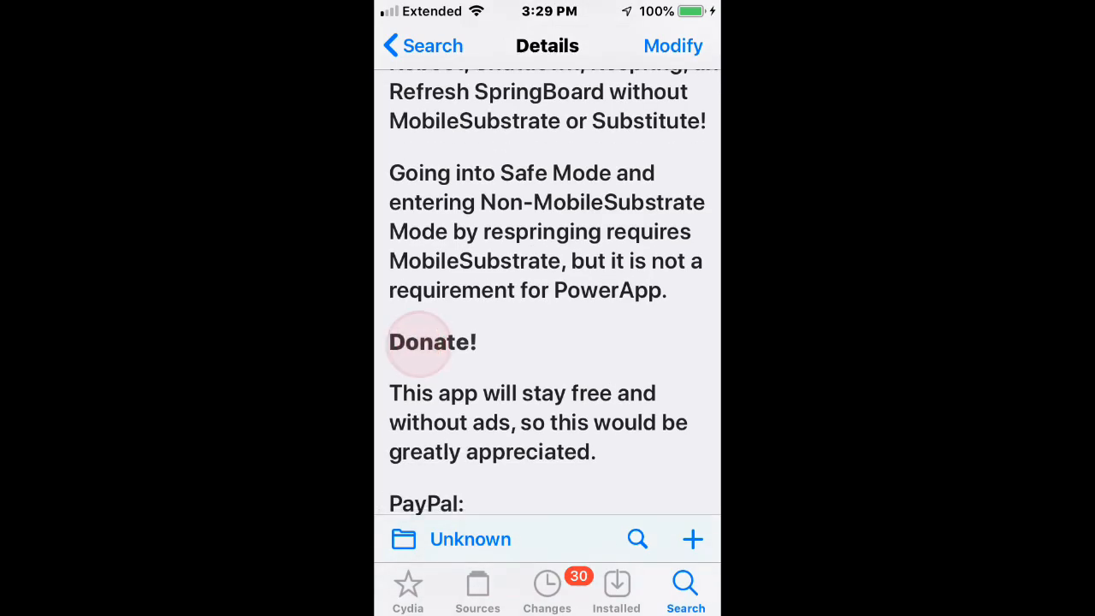
scroll(down, 3)
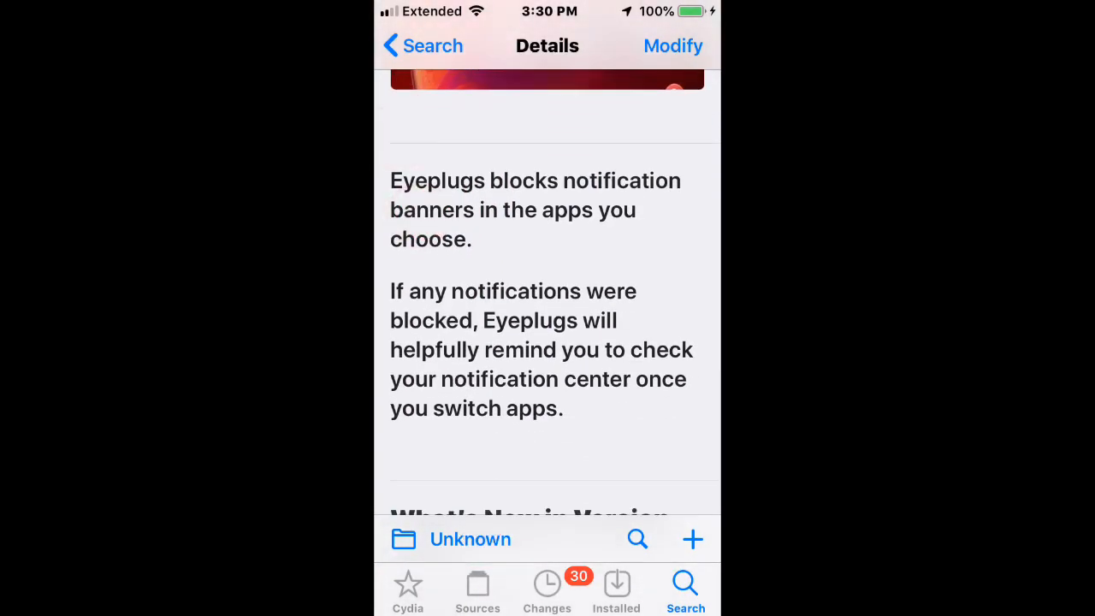
scroll(down, 3)
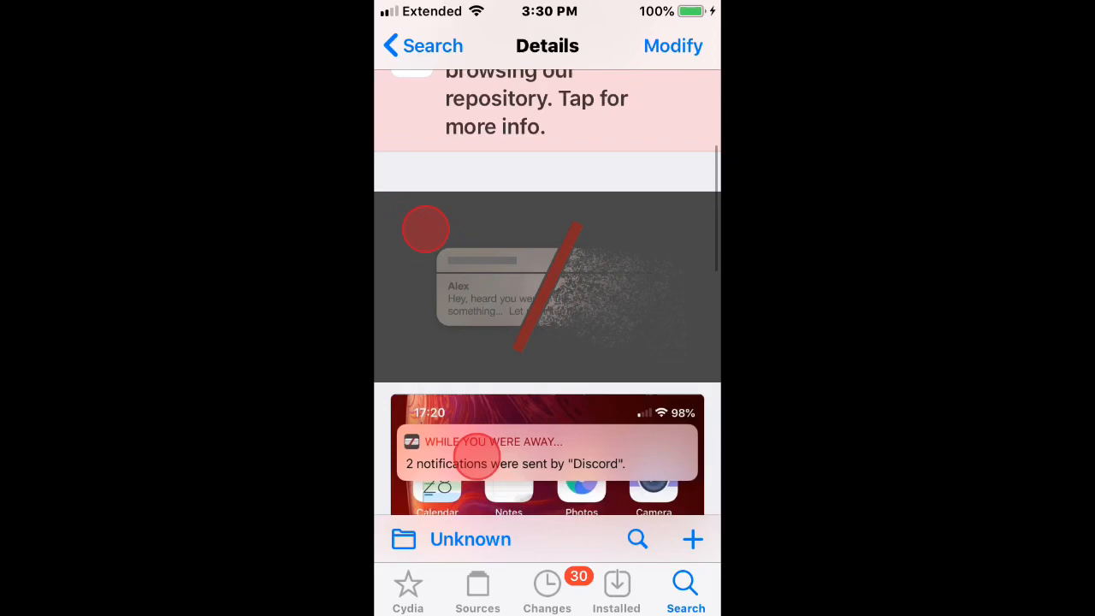
scroll(down, 3)
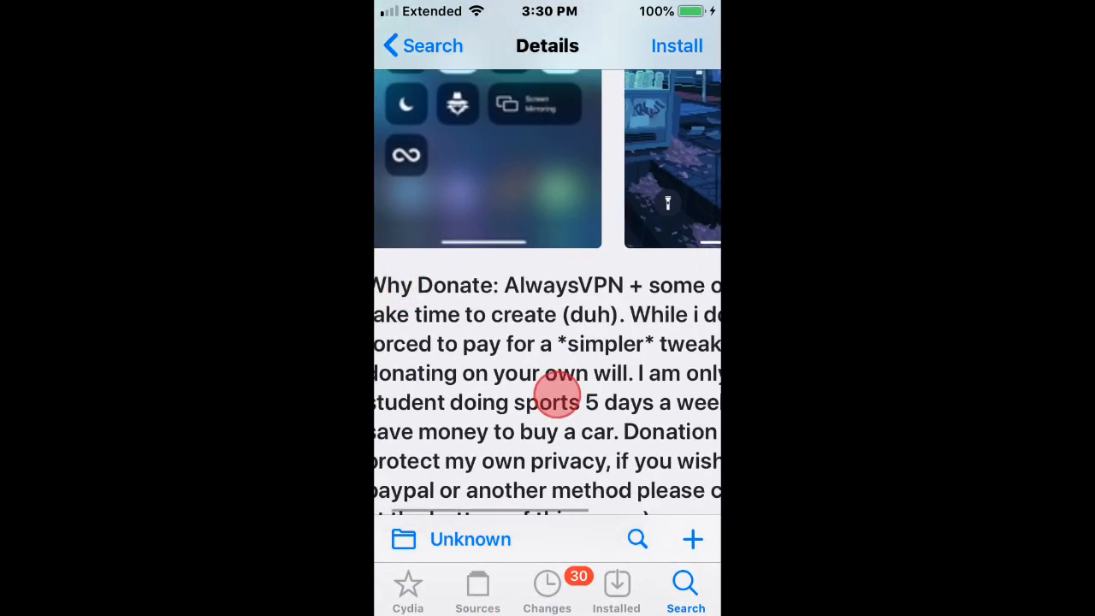
scroll(down, 3)
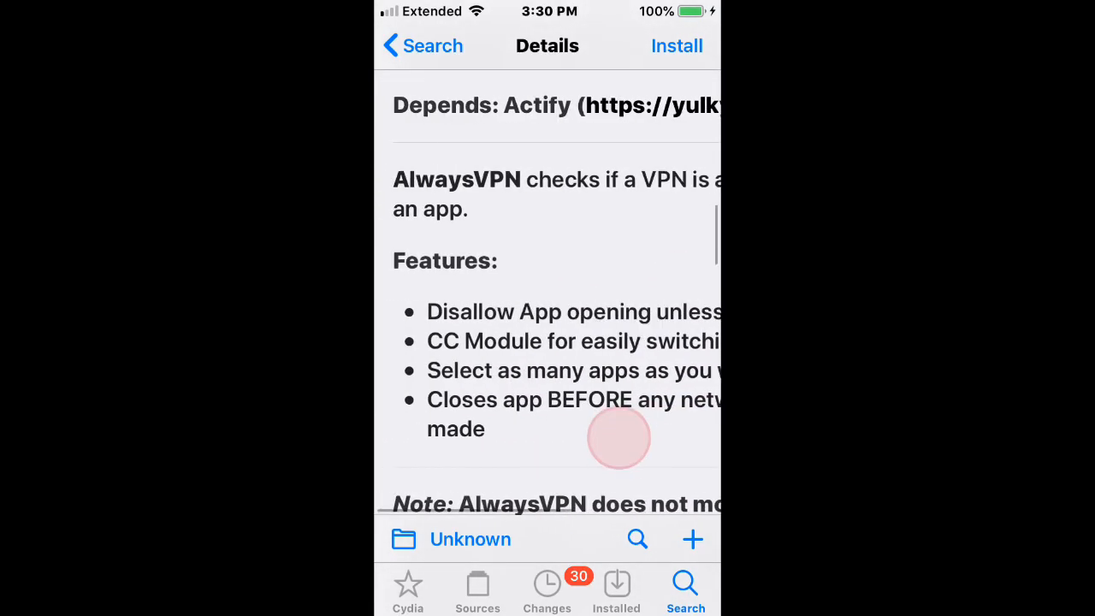
scroll(down, 3)
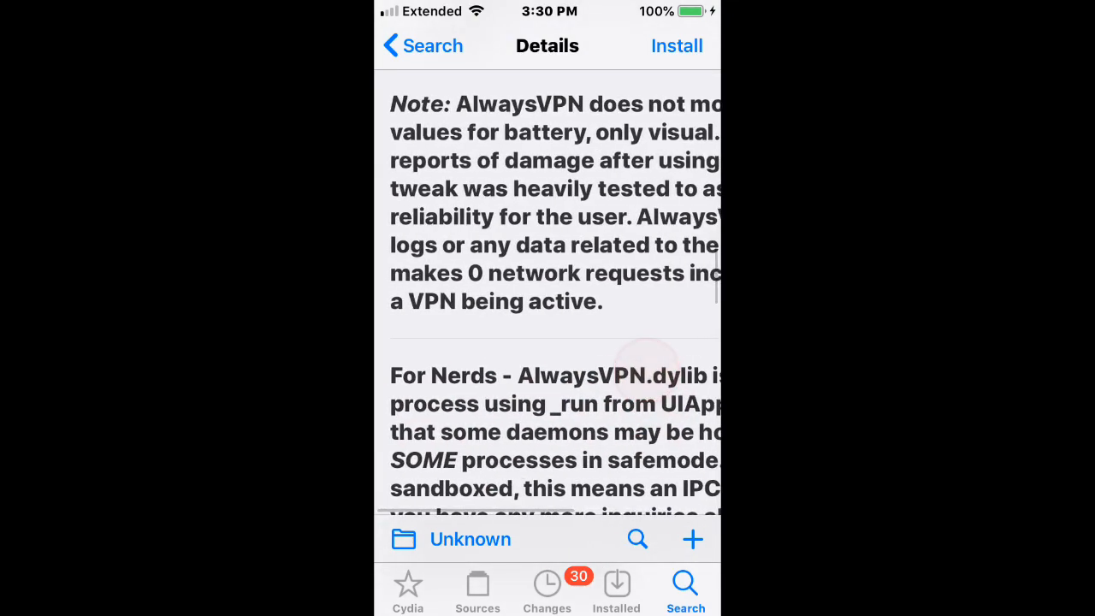
scroll(down, 3)
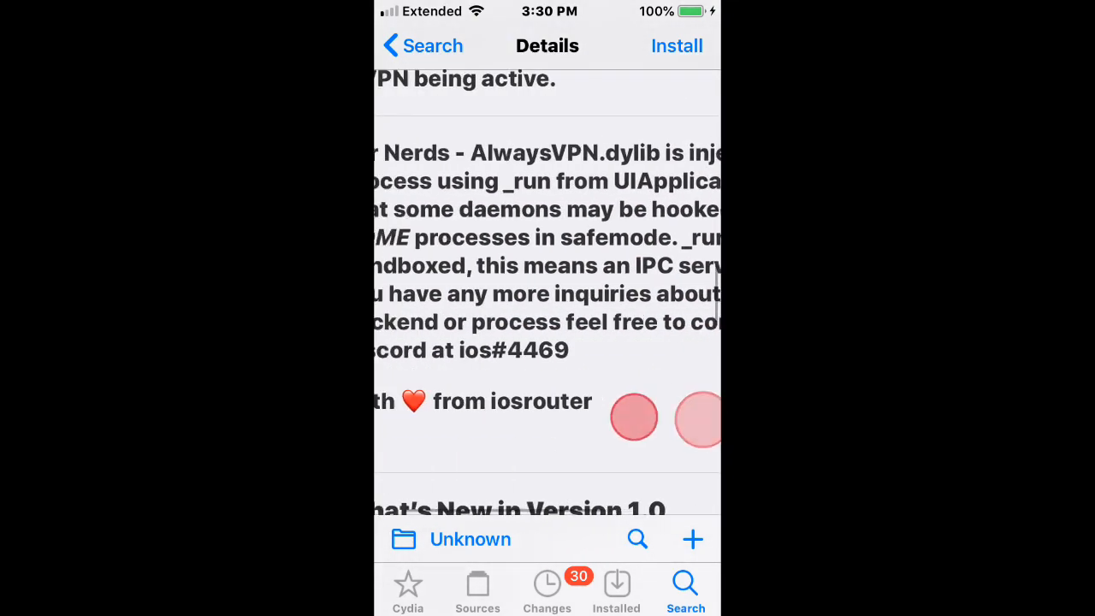
scroll(up, 3)
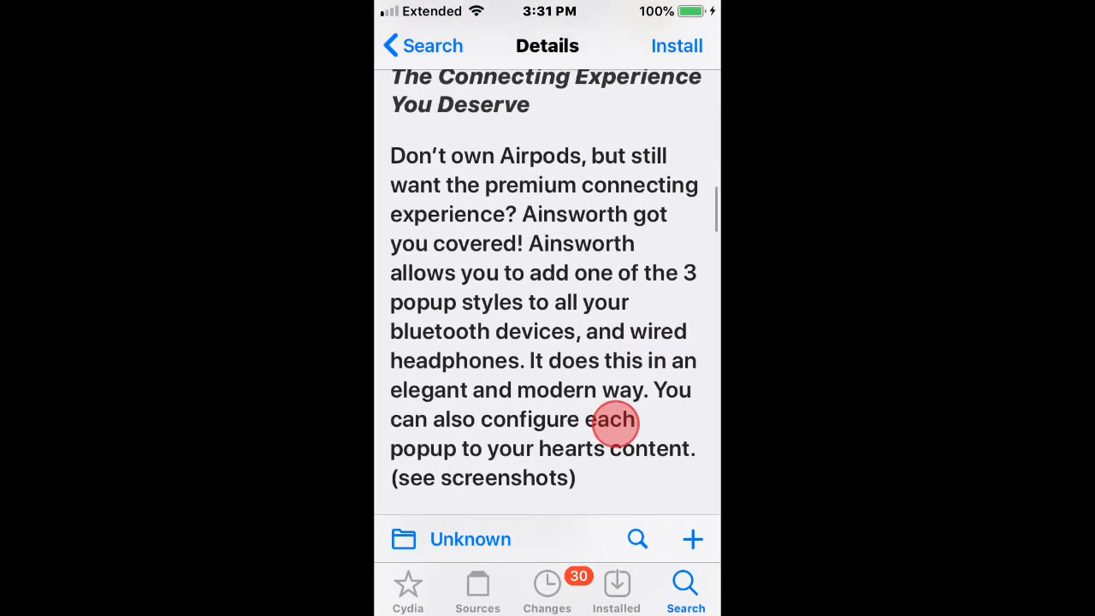
scroll(down, 3)
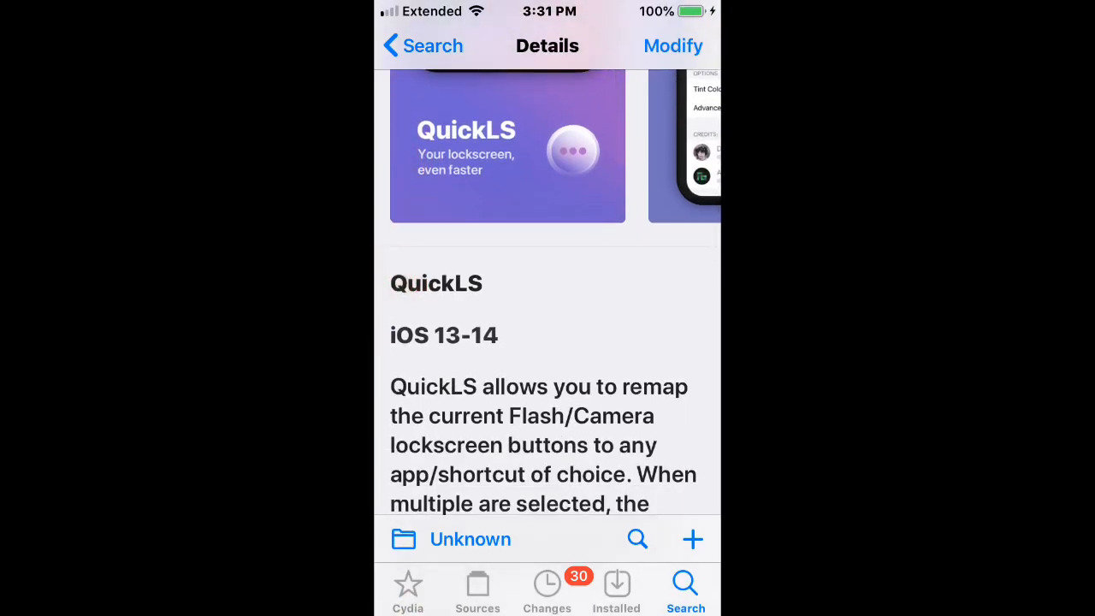
scroll(down, 3)
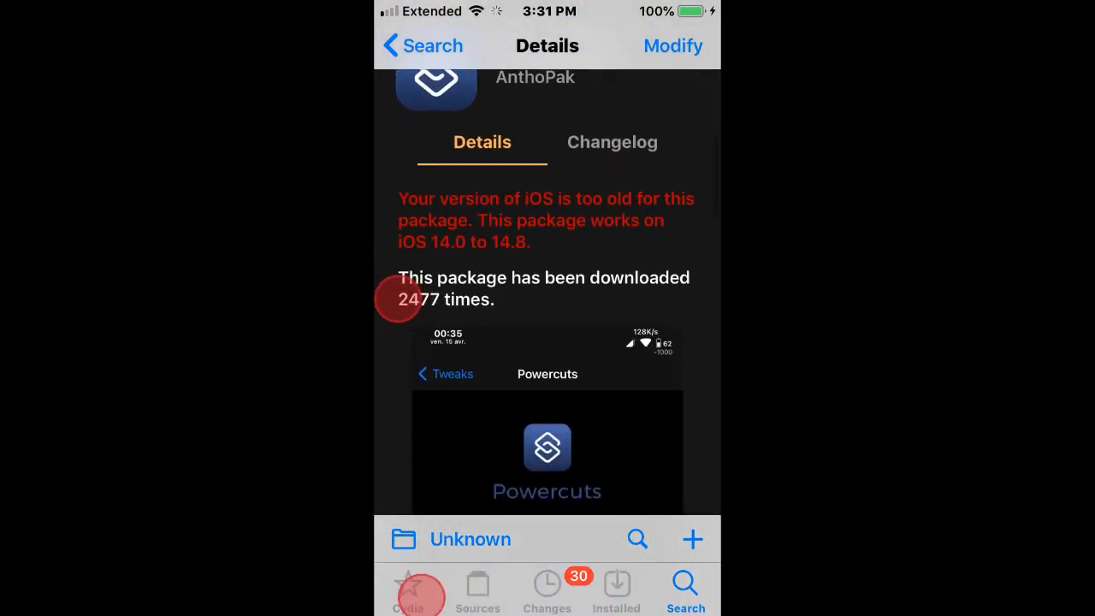
scroll(down, 3)
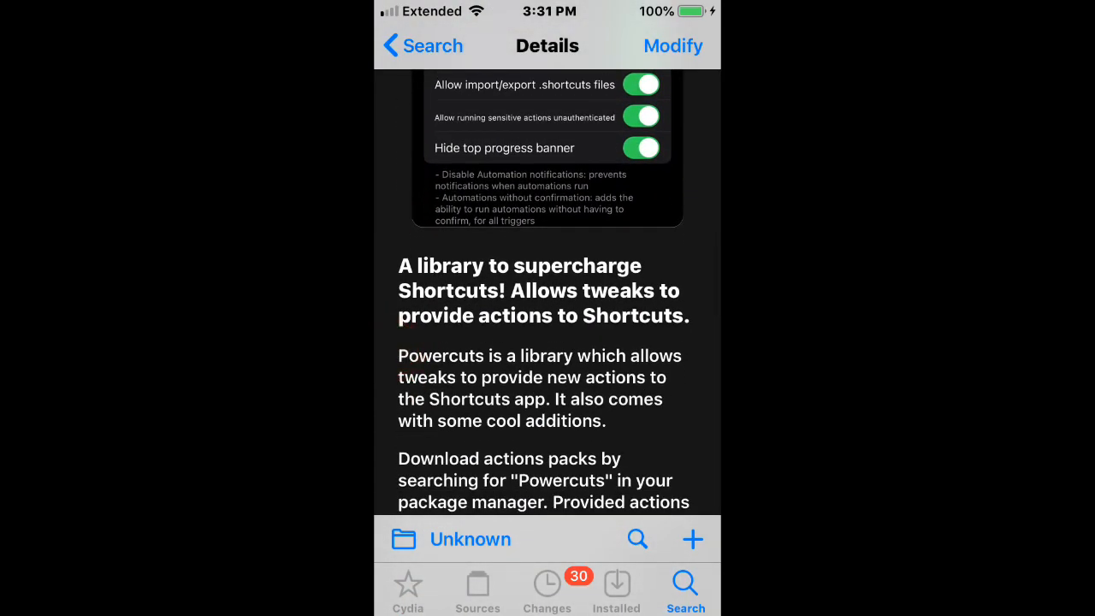
scroll(down, 3)
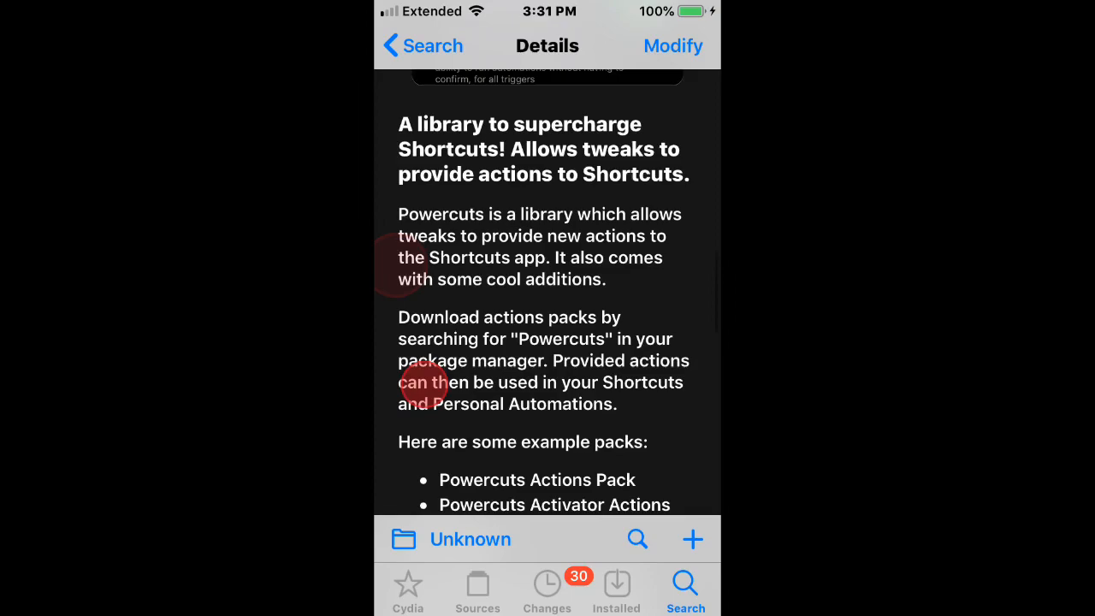
scroll(down, 3)
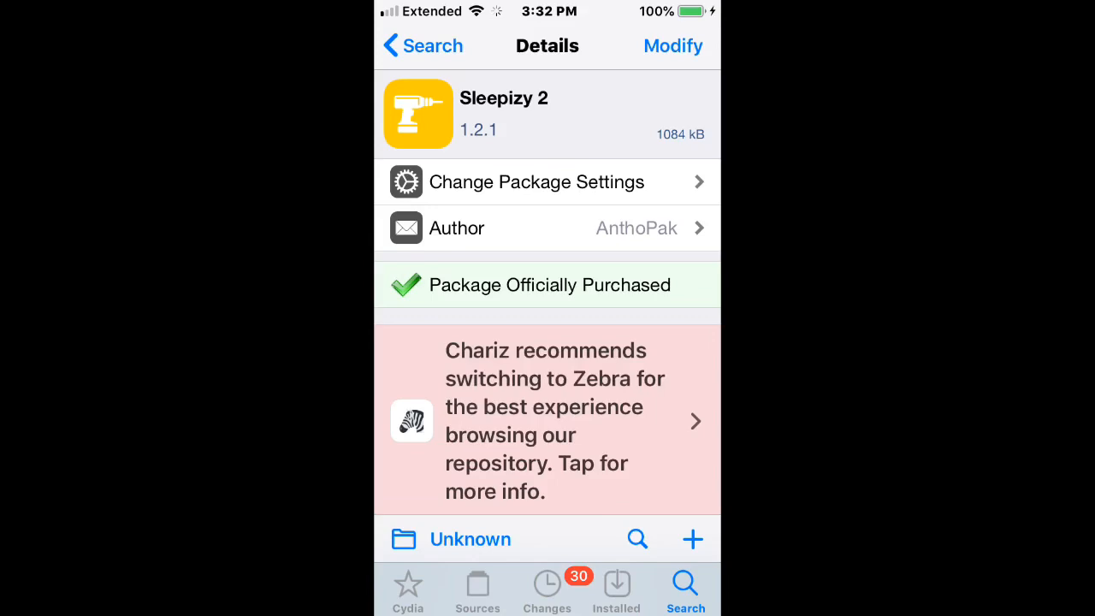
scroll(down, 3)
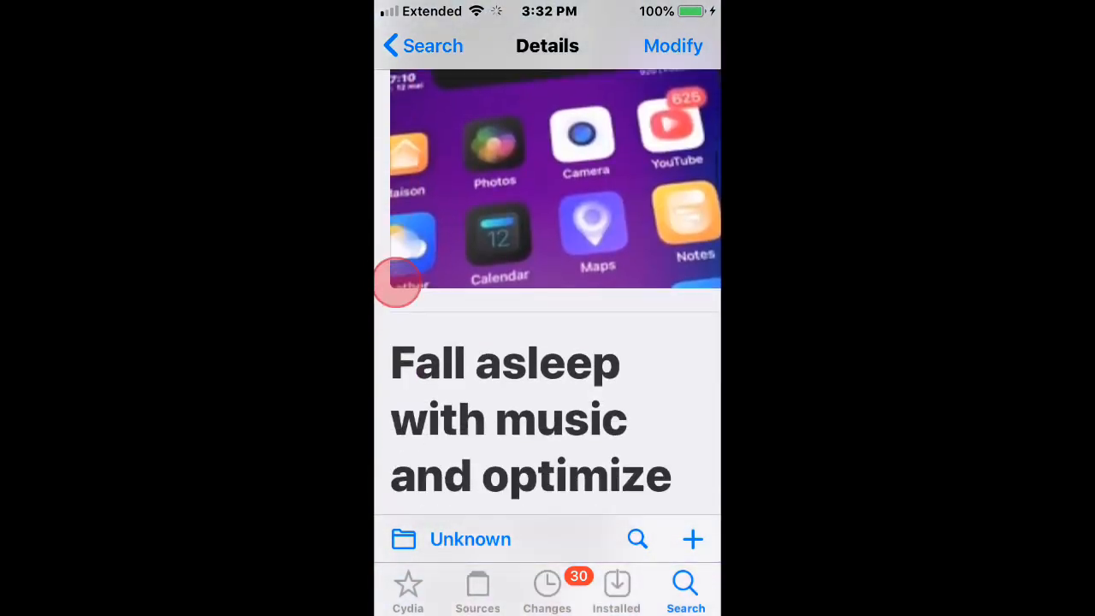
scroll(down, 3)
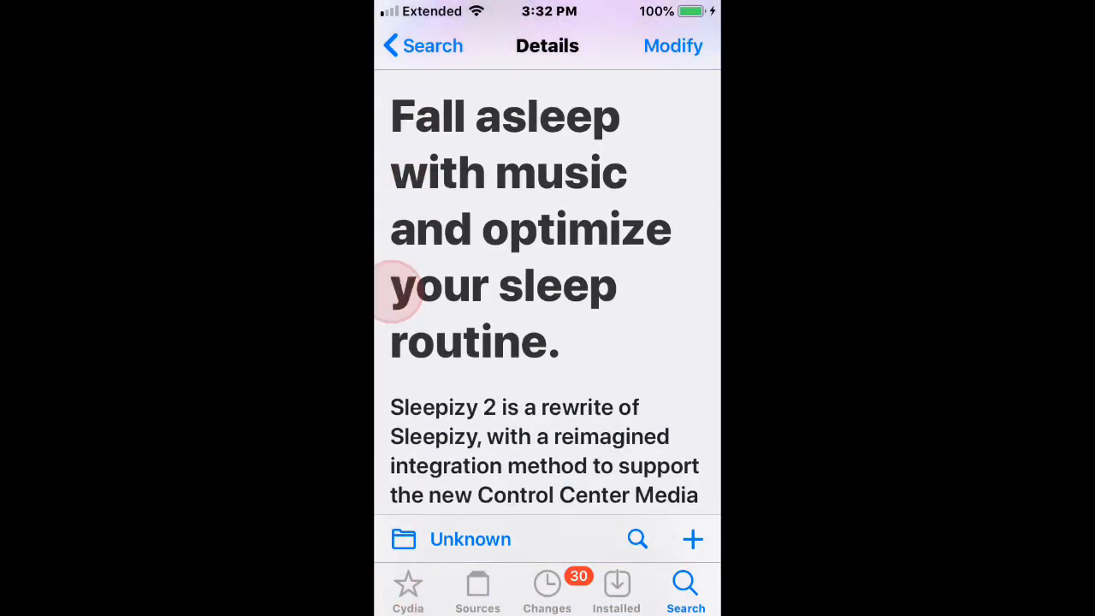
scroll(down, 3)
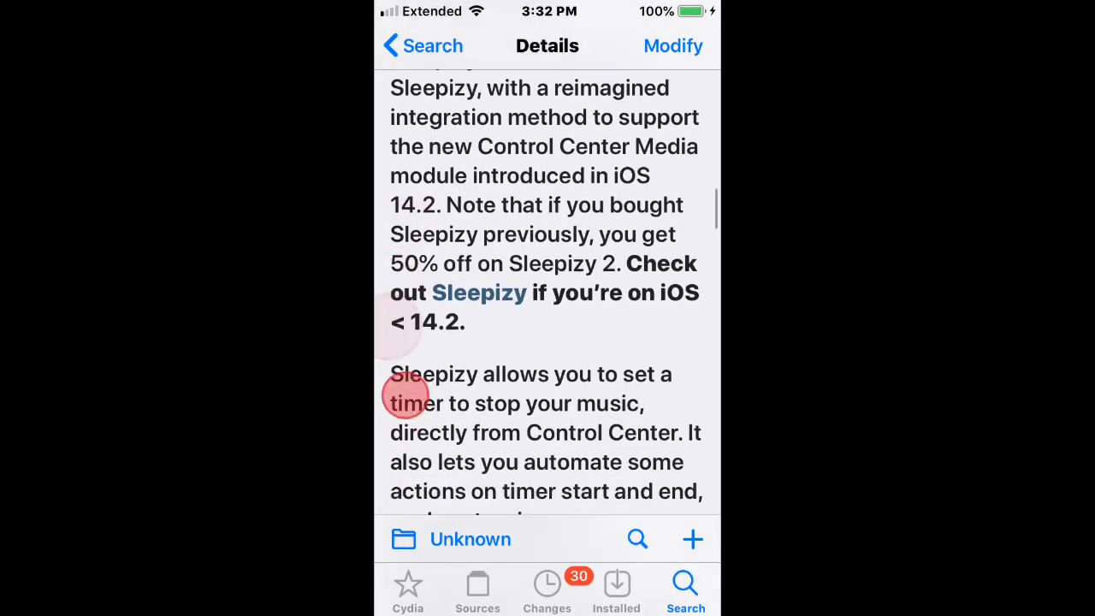
scroll(down, 3)
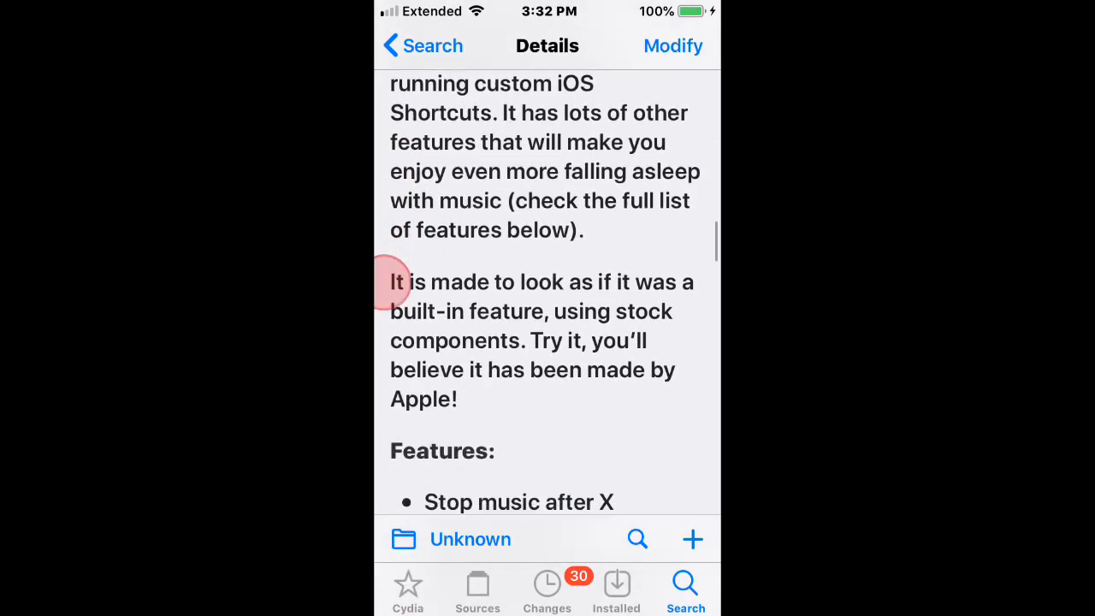
scroll(down, 3)
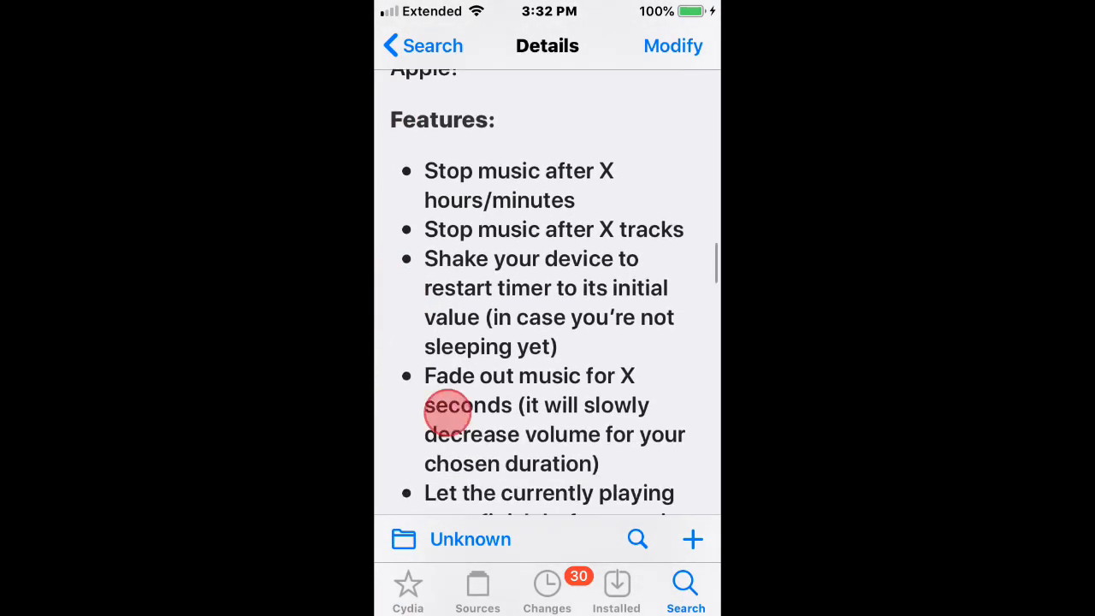
scroll(down, 3)
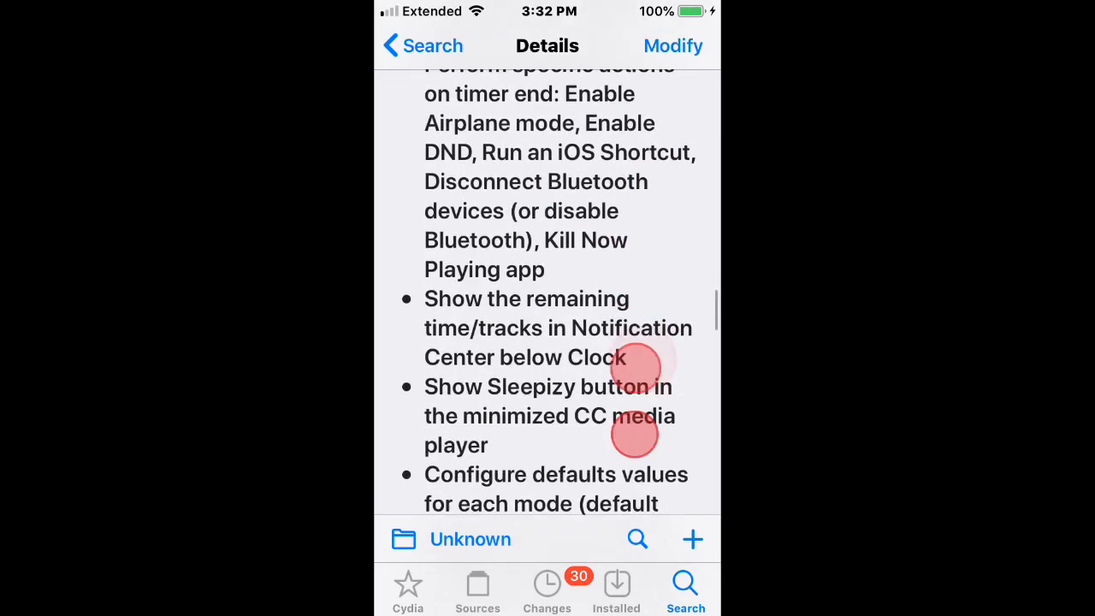
scroll(down, 3)
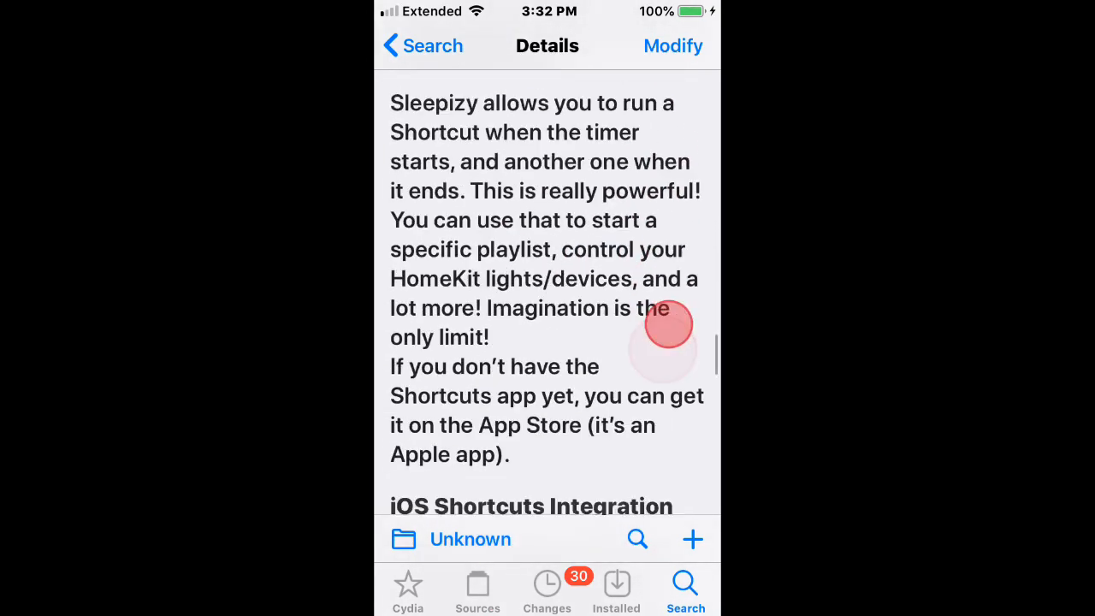
scroll(down, 3)
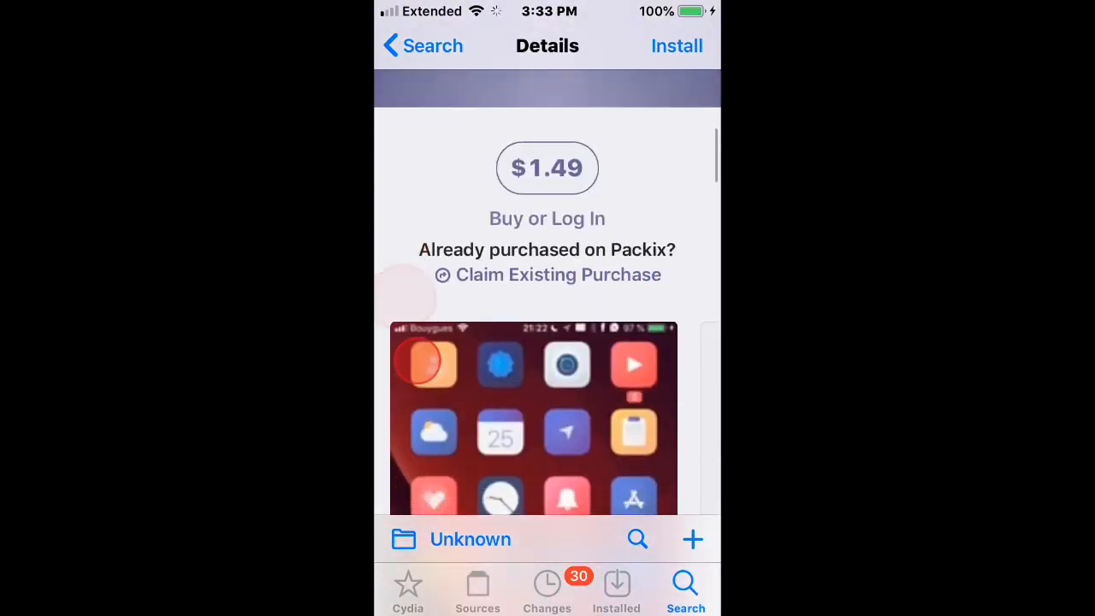
scroll(down, 3)
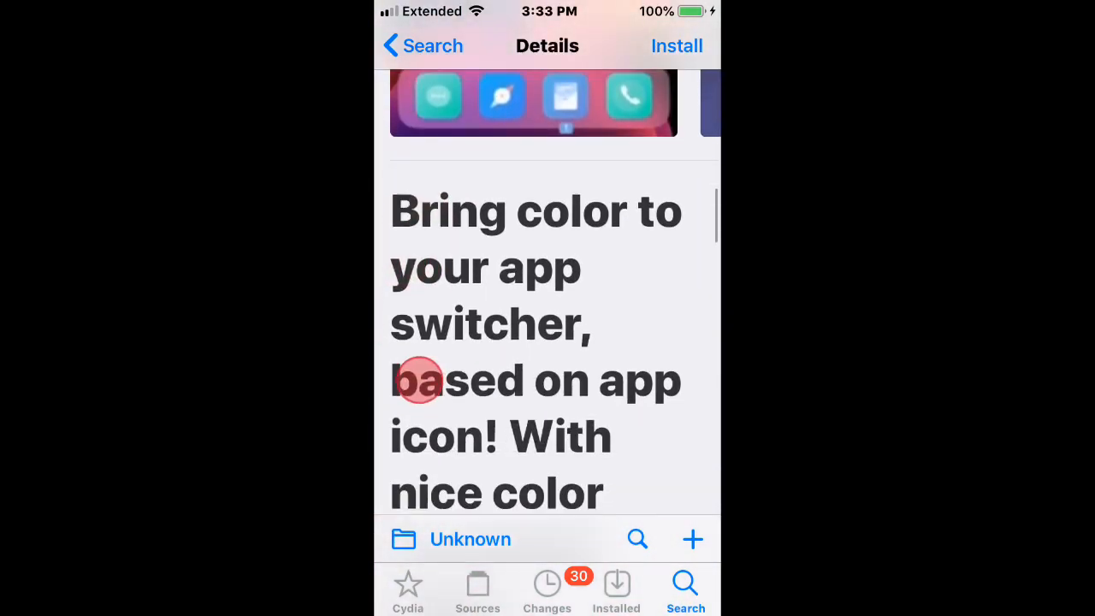
scroll(down, 3)
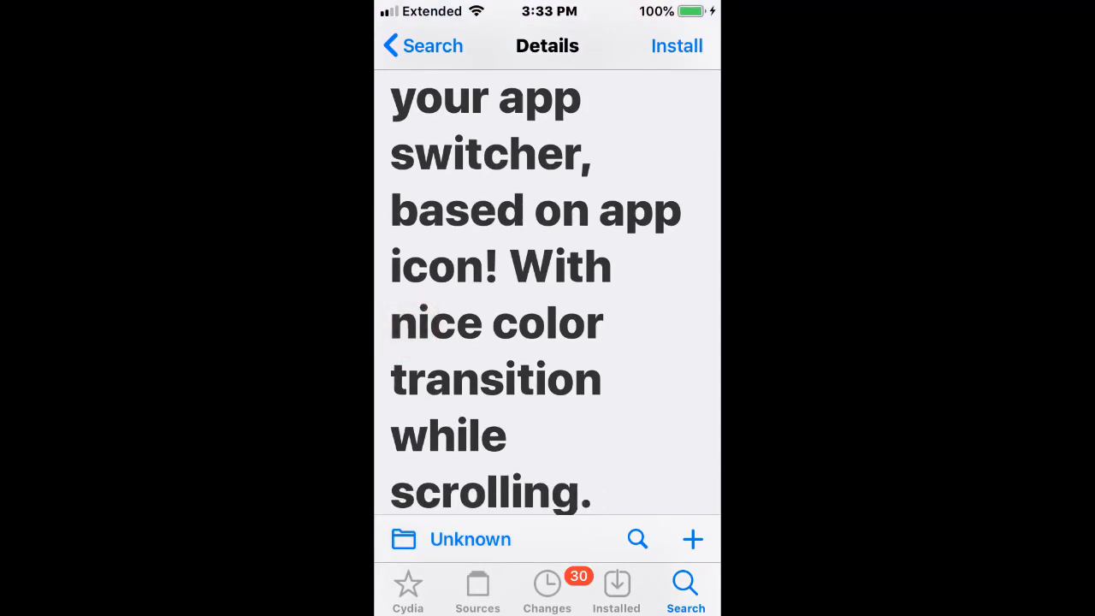
scroll(down, 3)
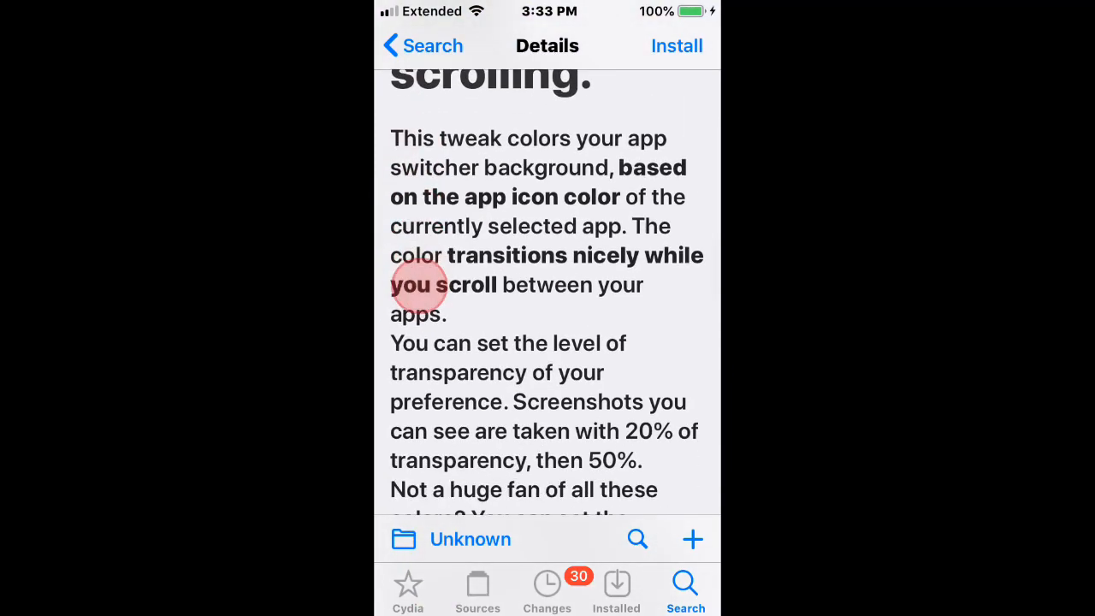
scroll(down, 3)
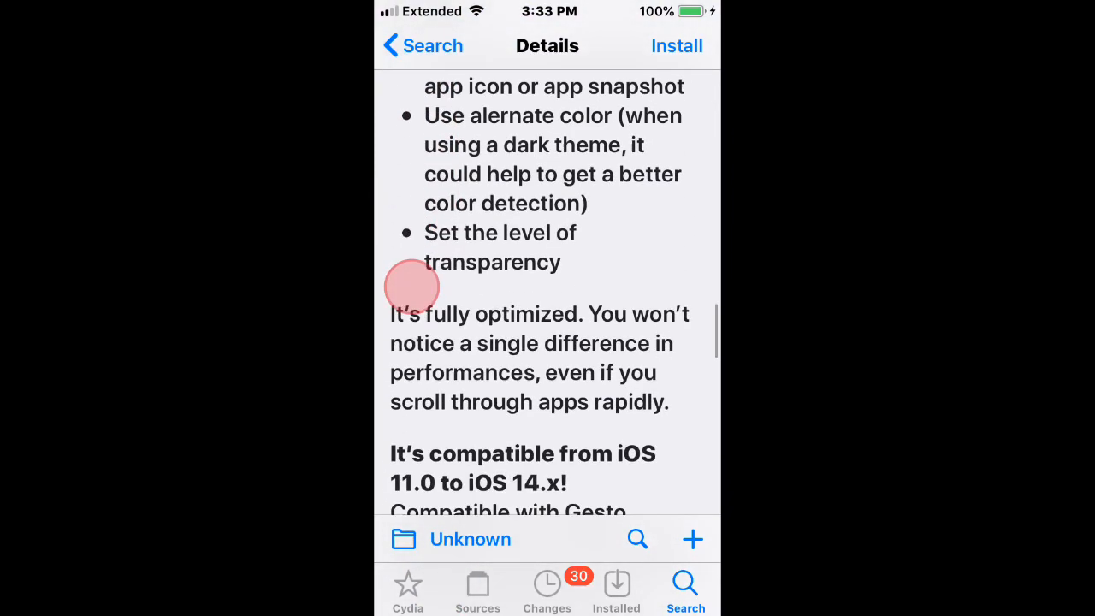
scroll(down, 3)
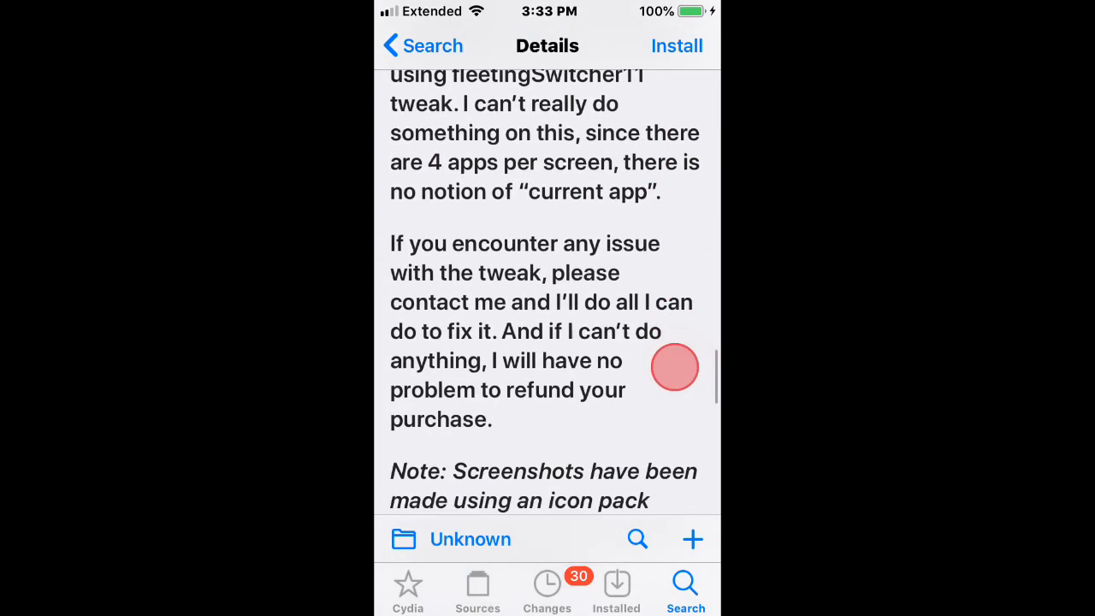
scroll(down, 3)
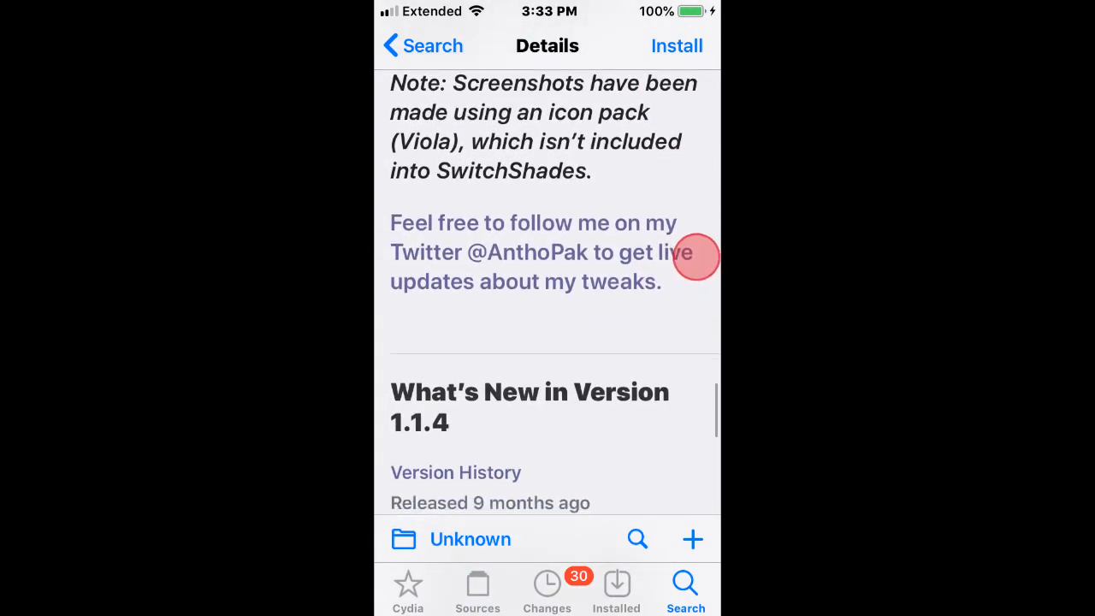